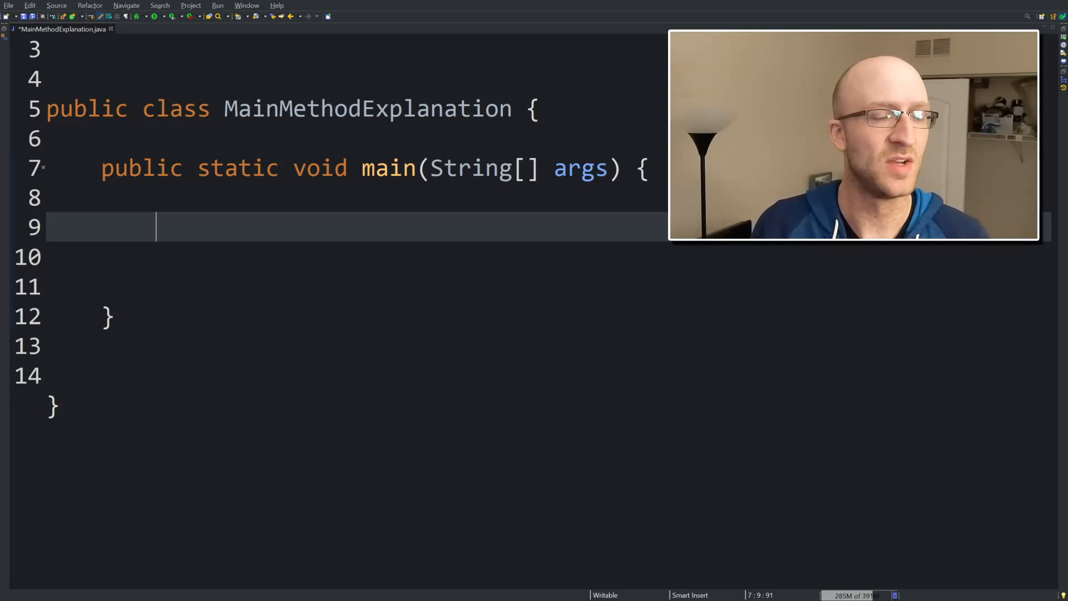
Step: On line 9, add MainMethodExplanation.main(args) using the content-assist suggestion
{"action": "type", "text": "MainMethod"}
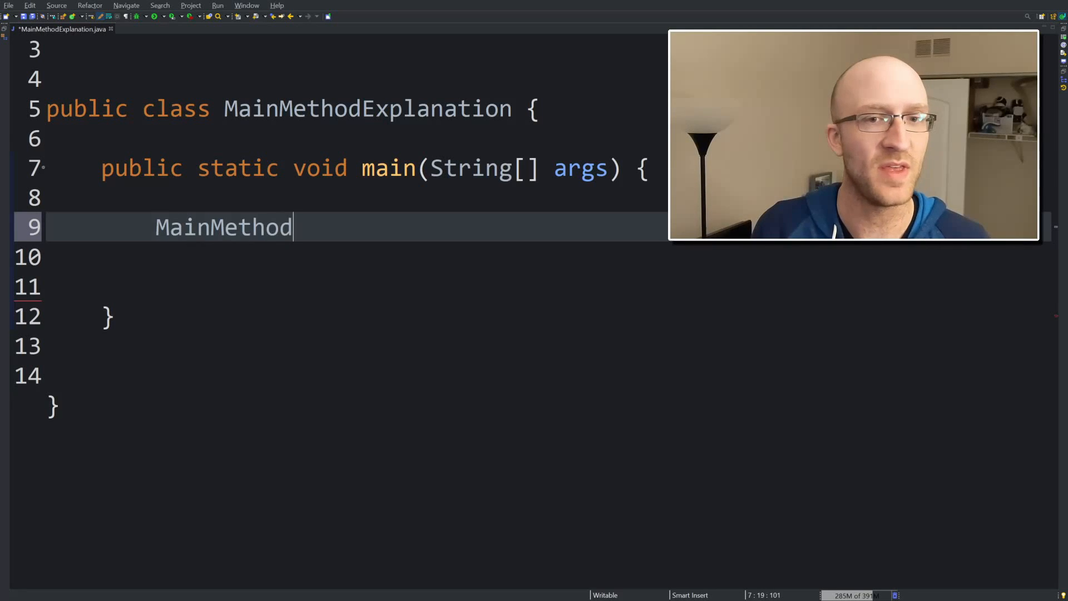
{"action": "type", "text": "Explanation"}
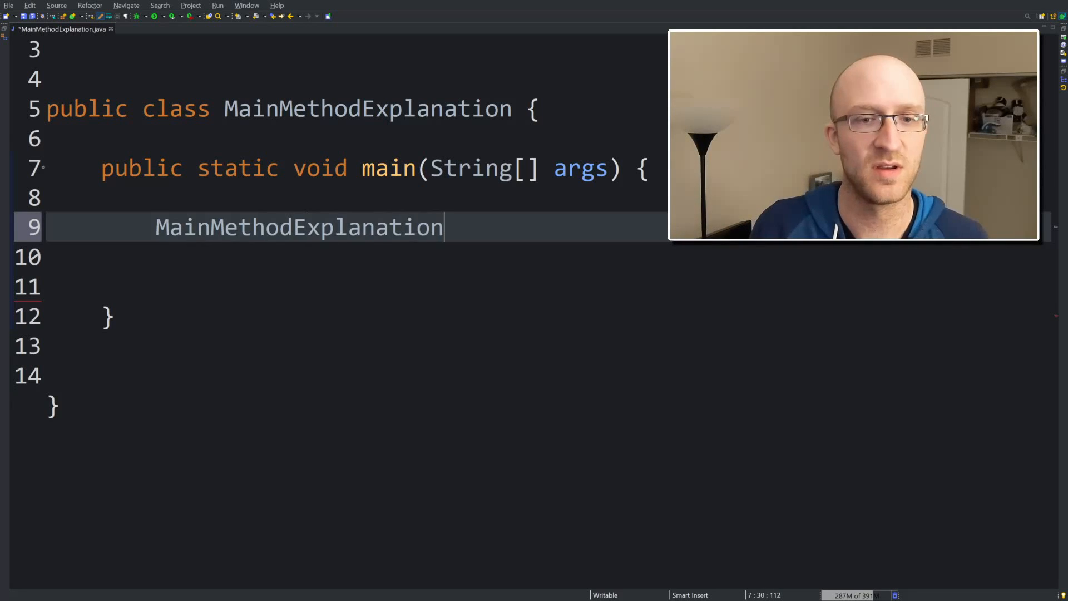
{"action": "type", "text": "."}
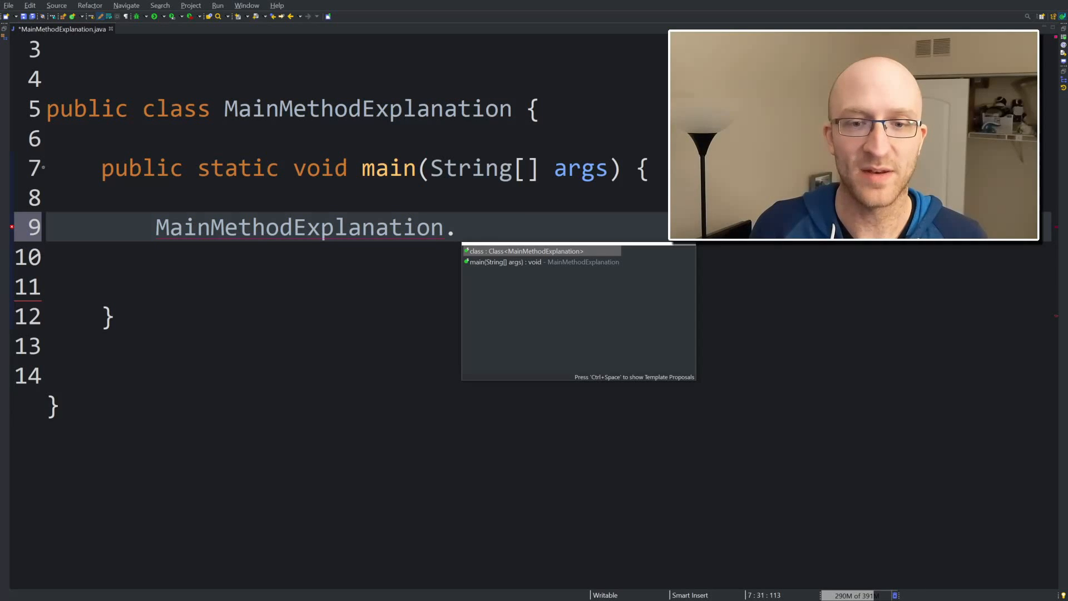
{"action": "left_click", "coordinate": [502, 262]}
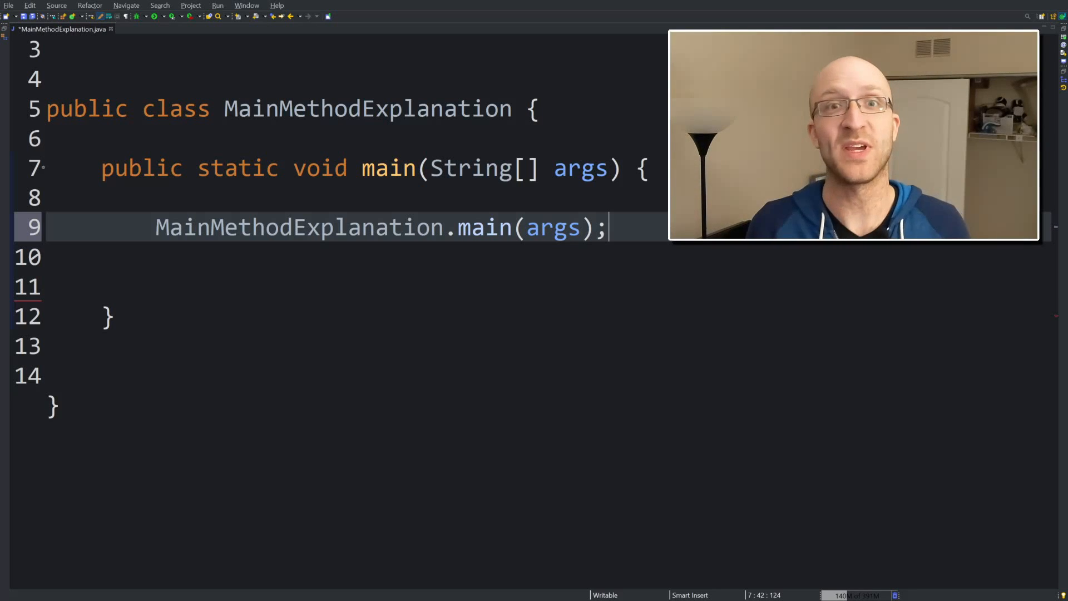
{"action": "mouse_move", "coordinate": [486, 228]}
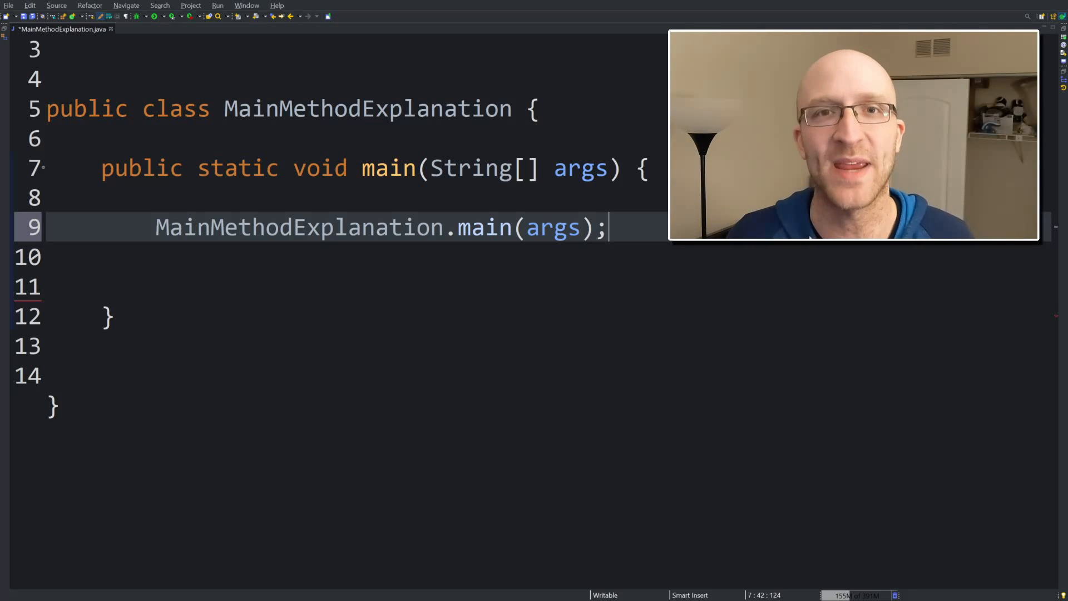
{"action": "double_click", "coordinate": [237, 167]}
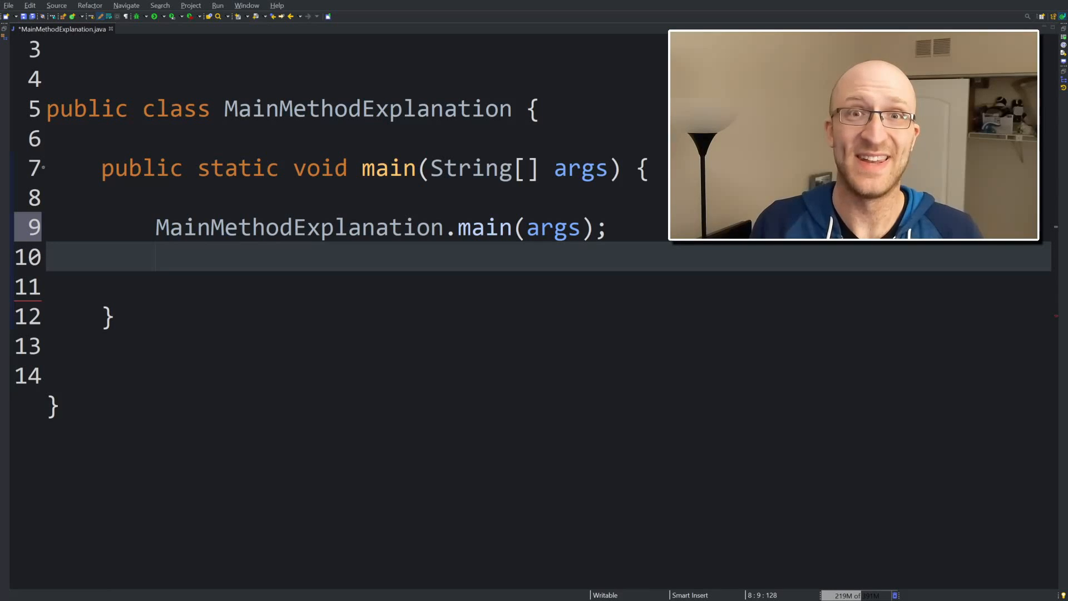
Step: Write MainMethodExplanation explanation = new MainMethodExplanation(); and begin the explanation.main(args) line
{"action": "type", "text": "Ma"}
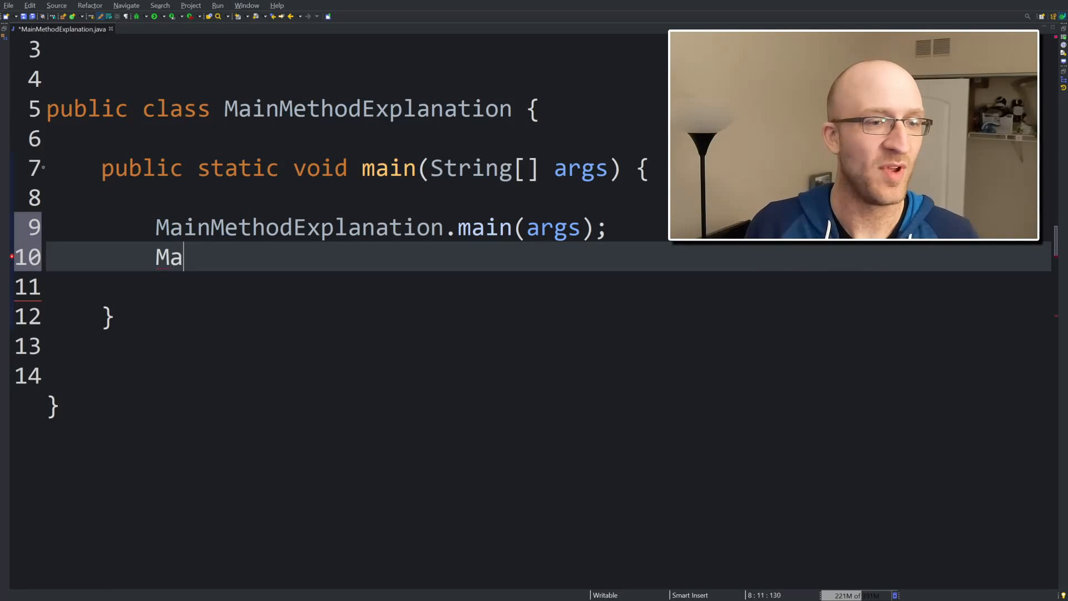
{"action": "type", "text": "in"}
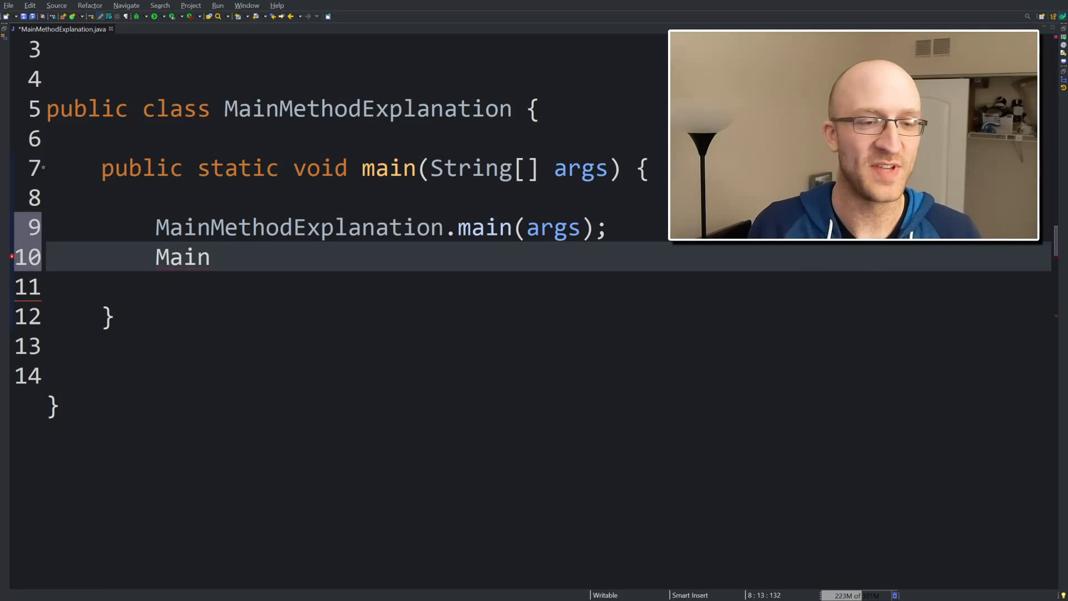
{"action": "type", "text": "MethodExplanation explan"}
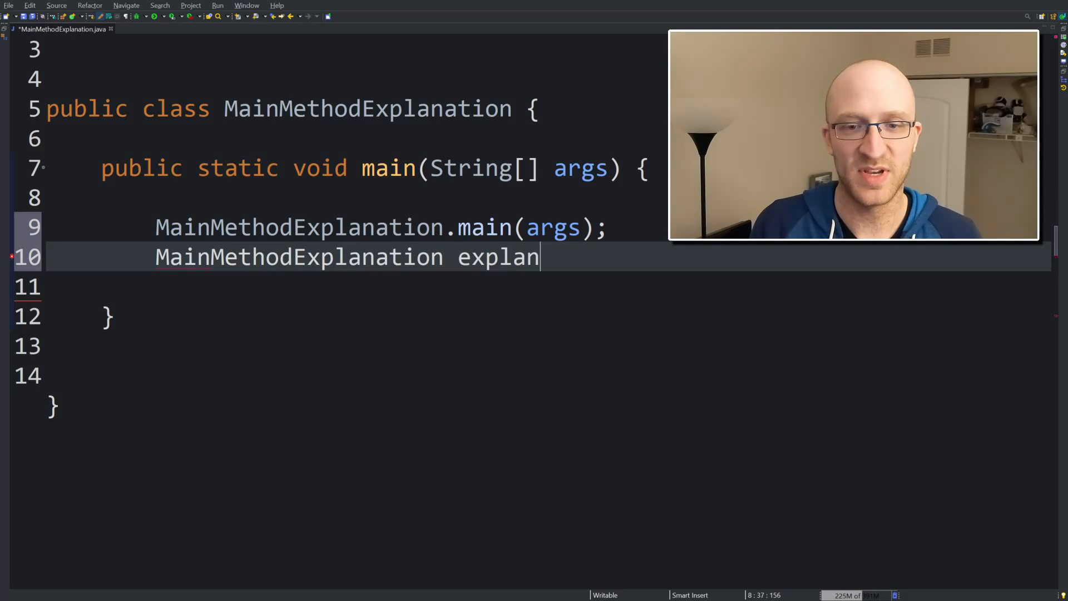
{"action": "type", "text": "ation = n"}
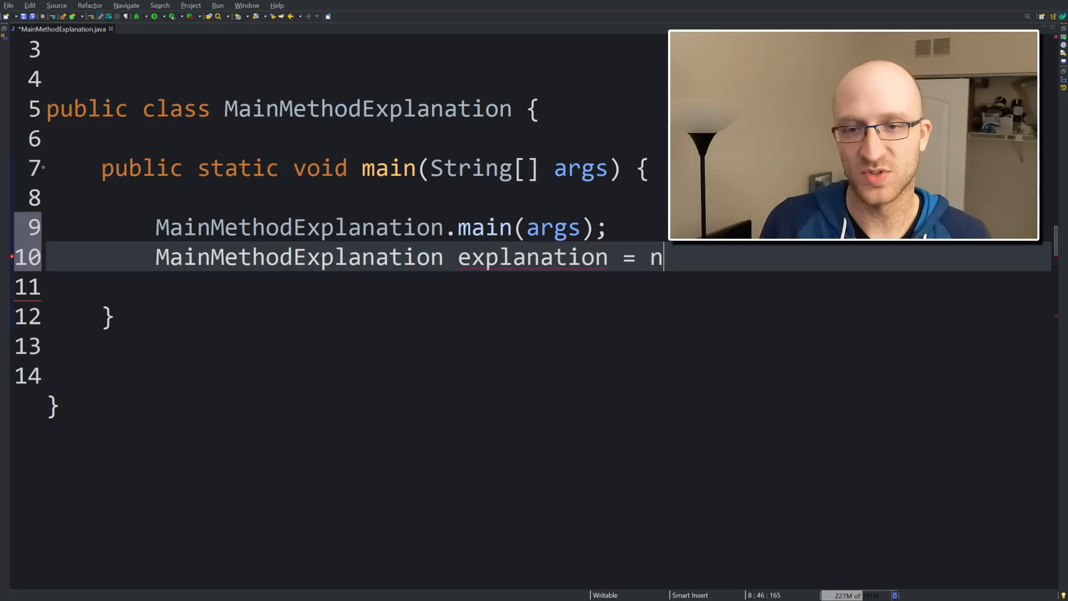
{"action": "type", "text": "ew MainMethodExplanation();"}
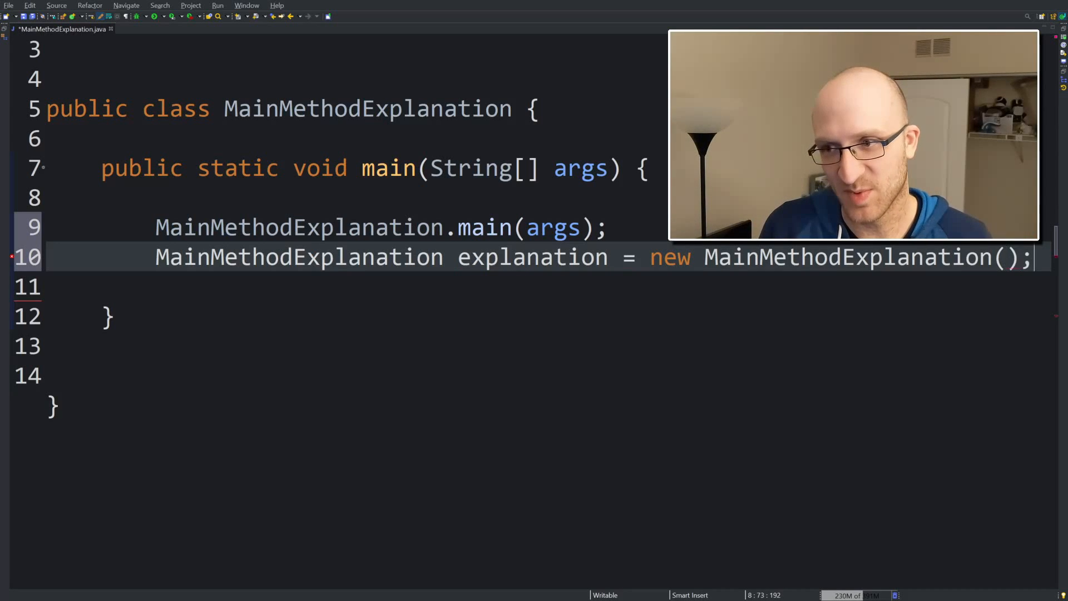
{"action": "type", "text": "explanation.main(args);"}
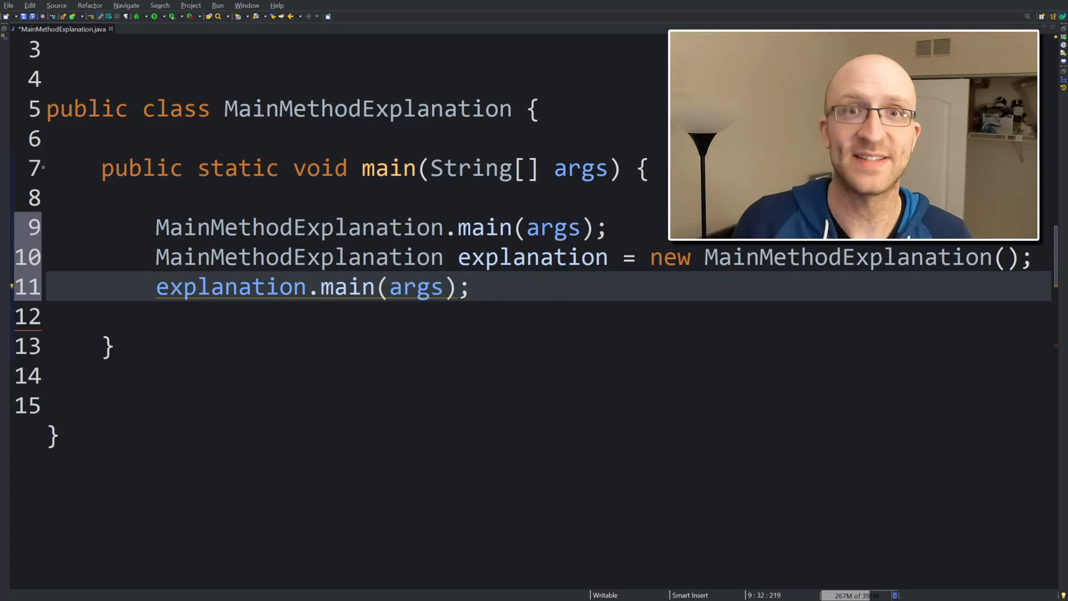
{"action": "left_click", "coordinate": [433, 227]}
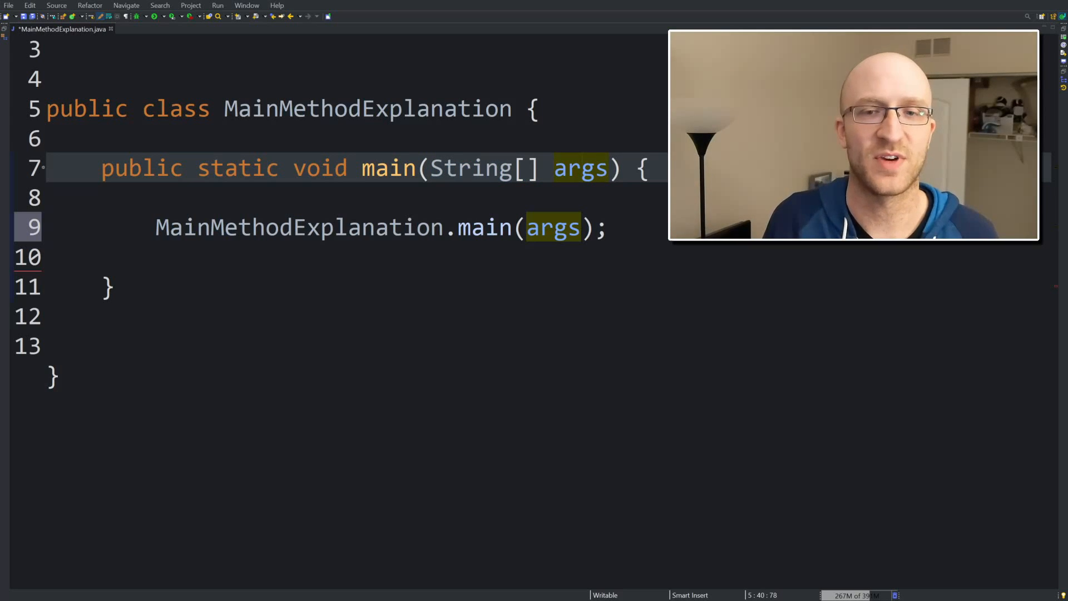
{"action": "mouse_move", "coordinate": [553, 228]}
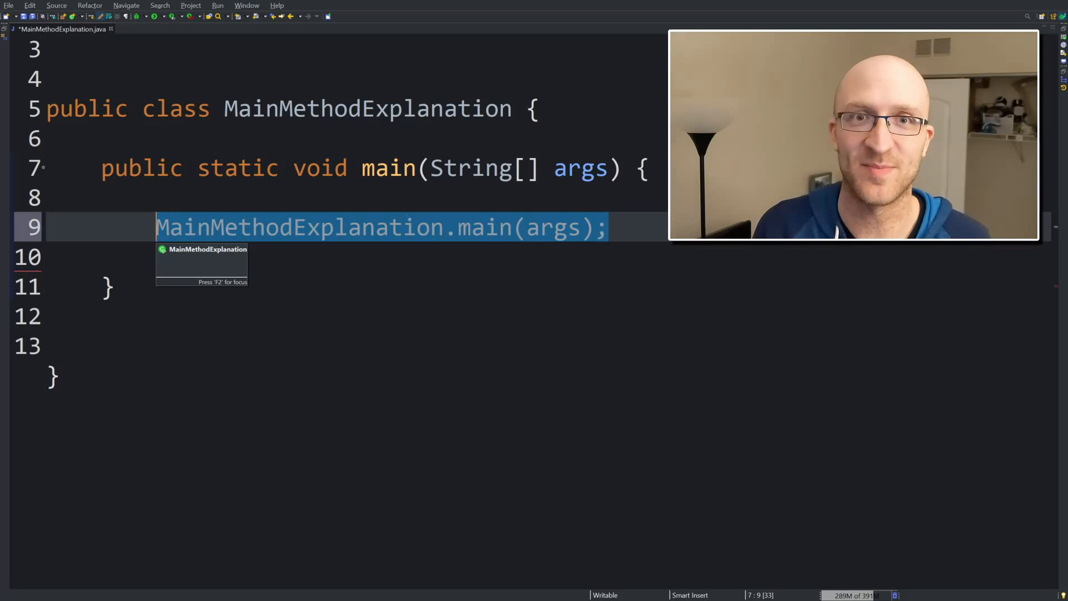
Step: Replace the selected line with System.out.println(args[0]);
{"action": "type", "text": "Sy"}
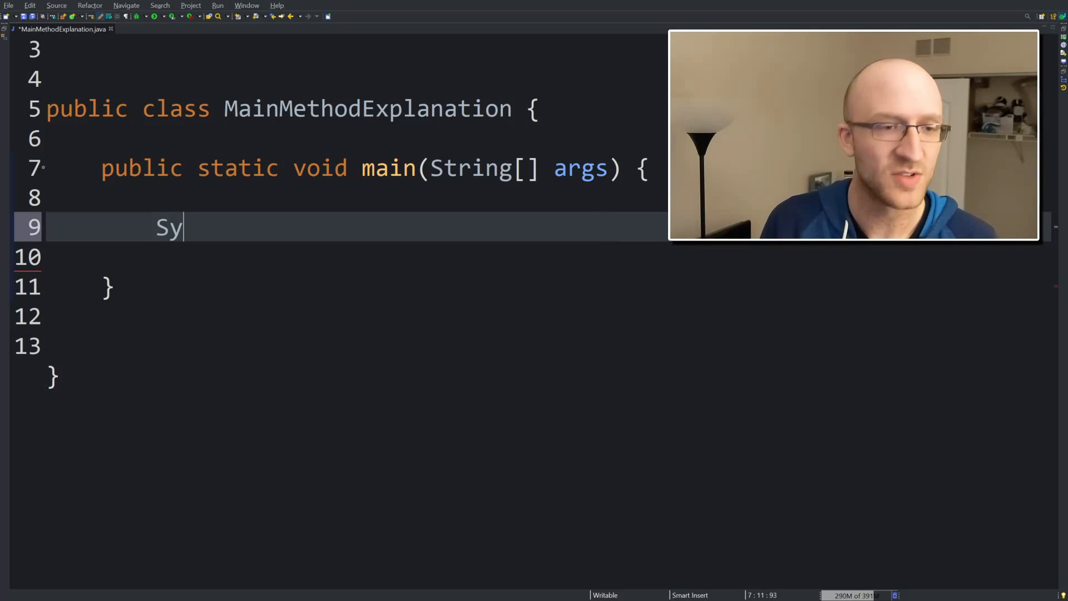
{"action": "type", "text": "stem.out."}
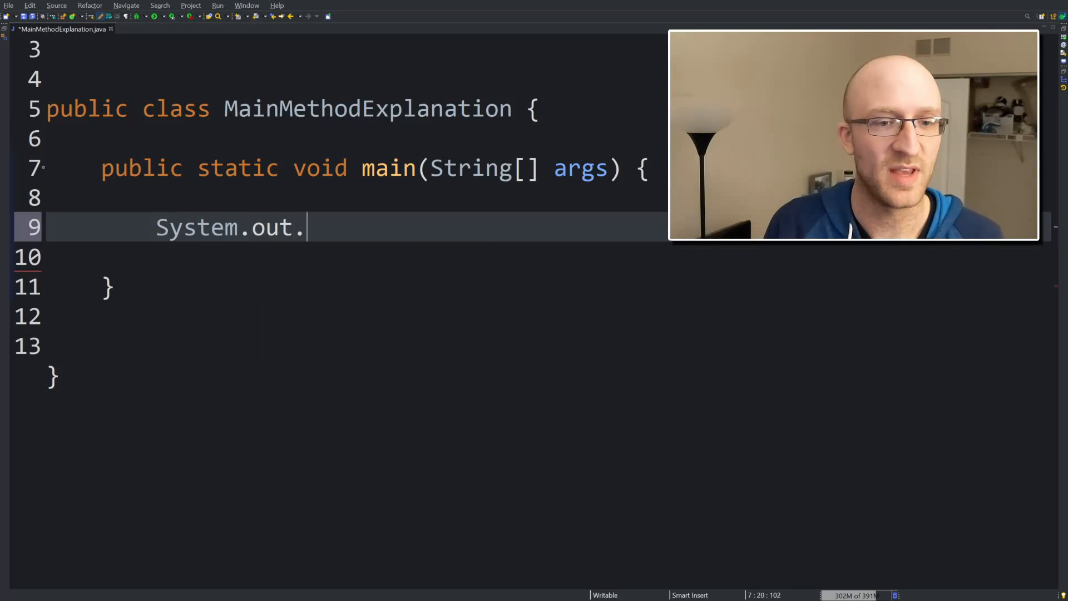
{"action": "type", "text": "println"}
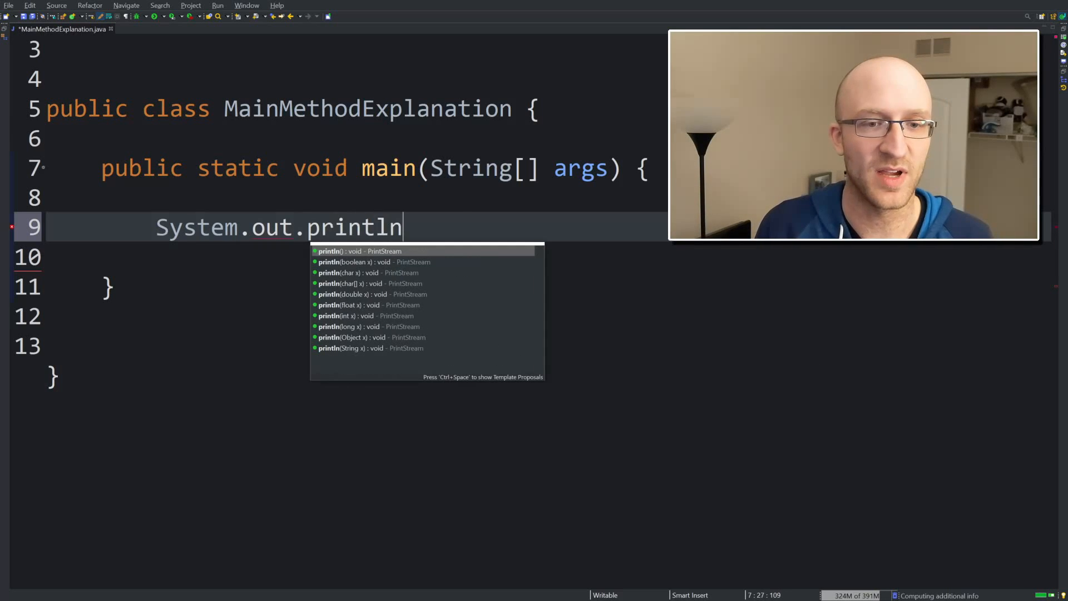
{"action": "type", "text": "(args)"}
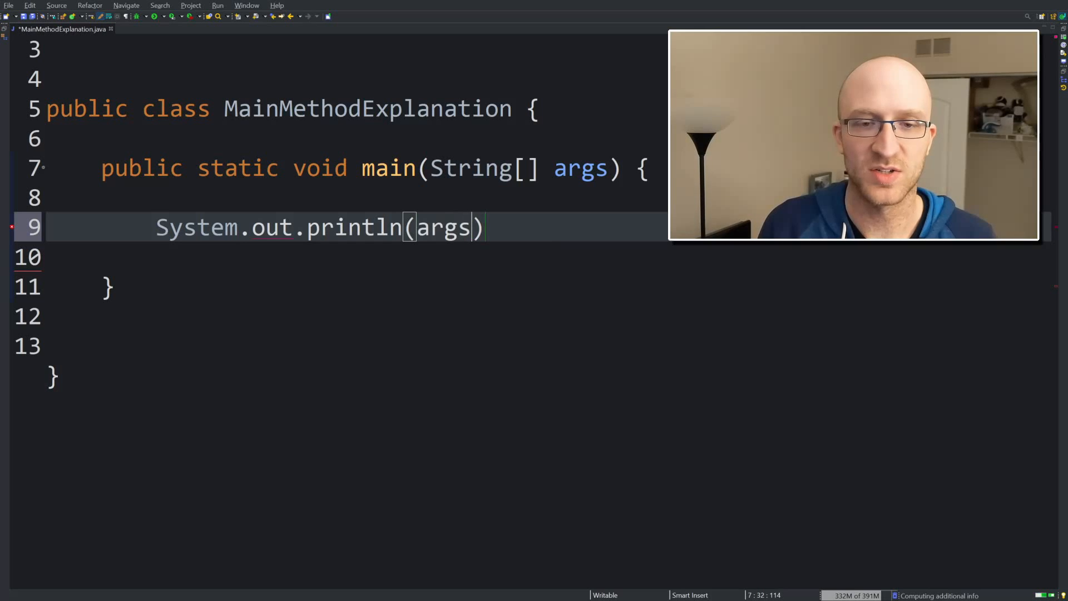
{"action": "type", "text": "[0]"}
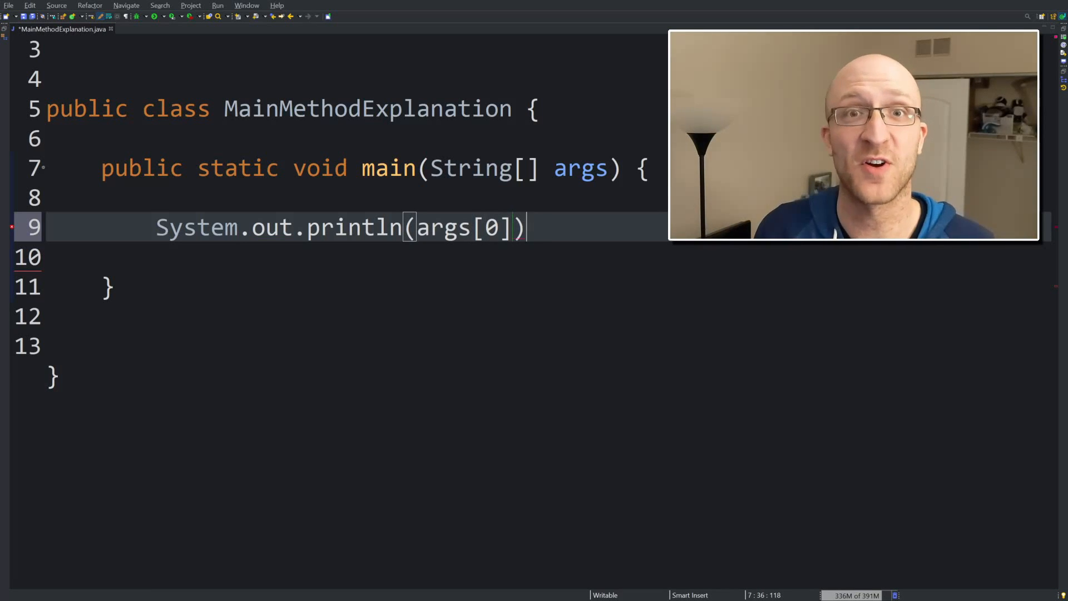
{"action": "type", "text": ";"}
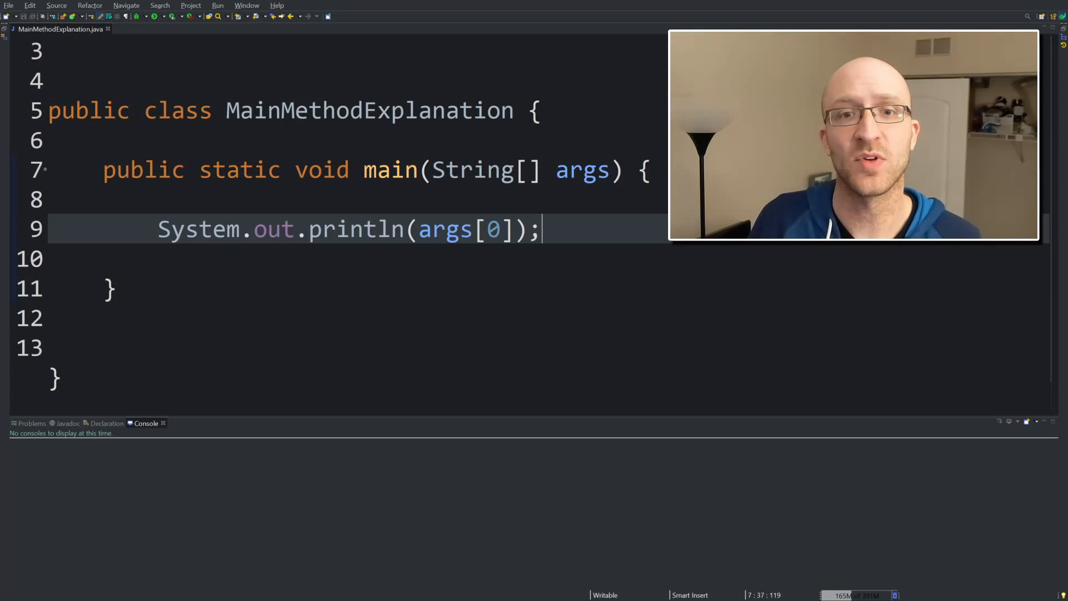
Step: Run the MainMethodExplanation configuration with program argument 'chimichanga'
{"action": "right_click", "coordinate": [583, 229]}
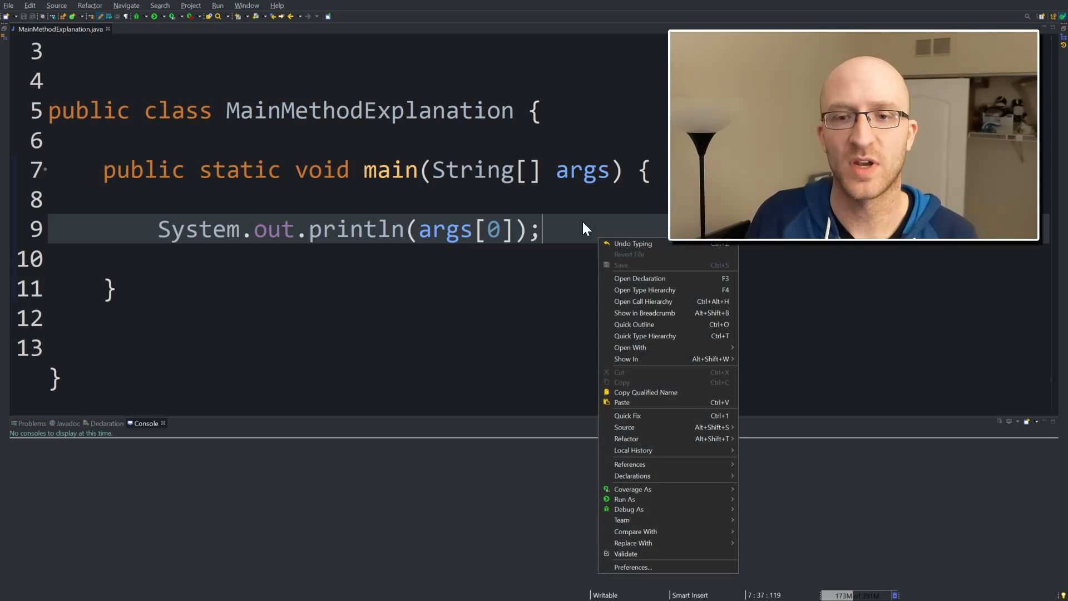
{"action": "mouse_move", "coordinate": [647, 514]}
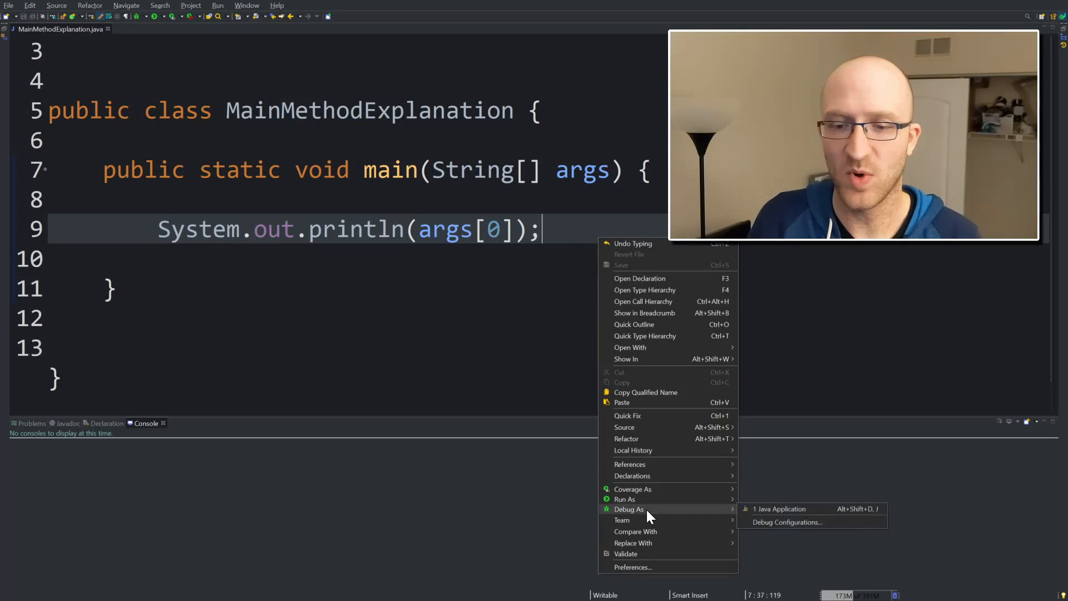
{"action": "mouse_move", "coordinate": [646, 499]}
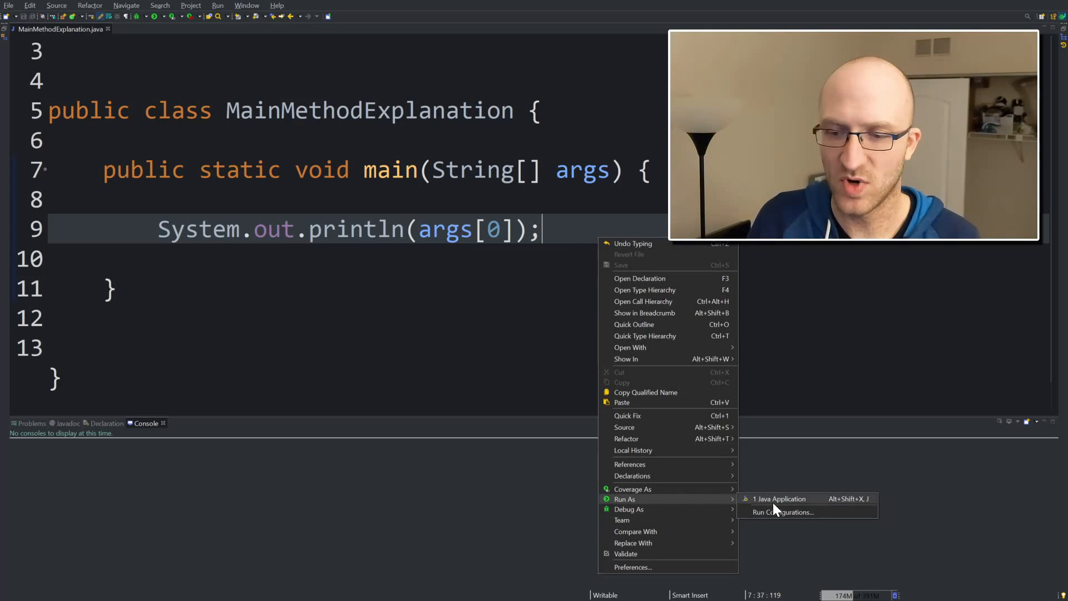
{"action": "left_click", "coordinate": [784, 512]}
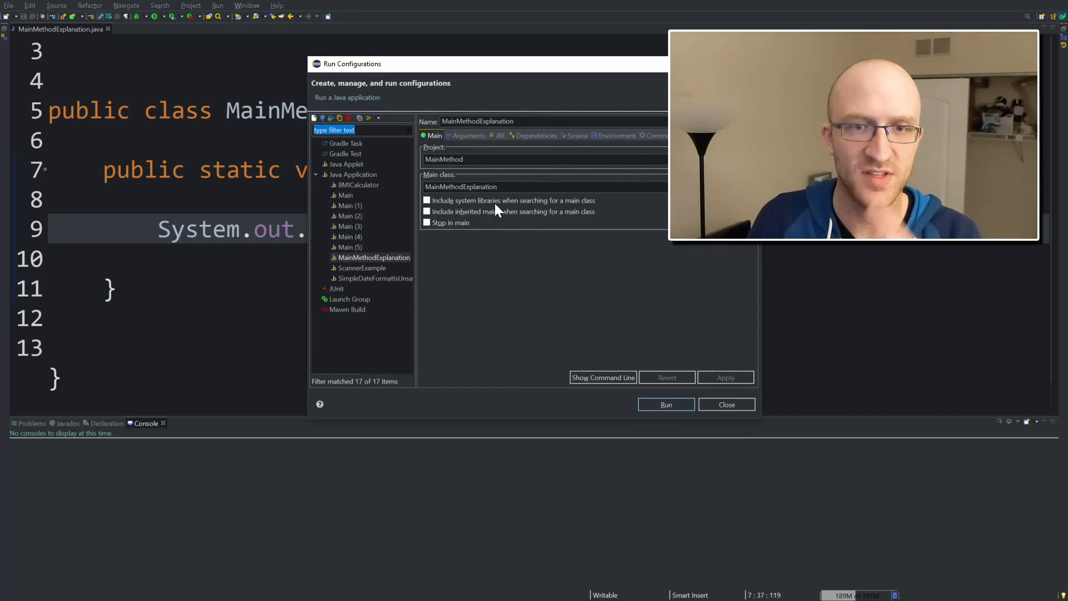
{"action": "left_click", "coordinate": [470, 136]}
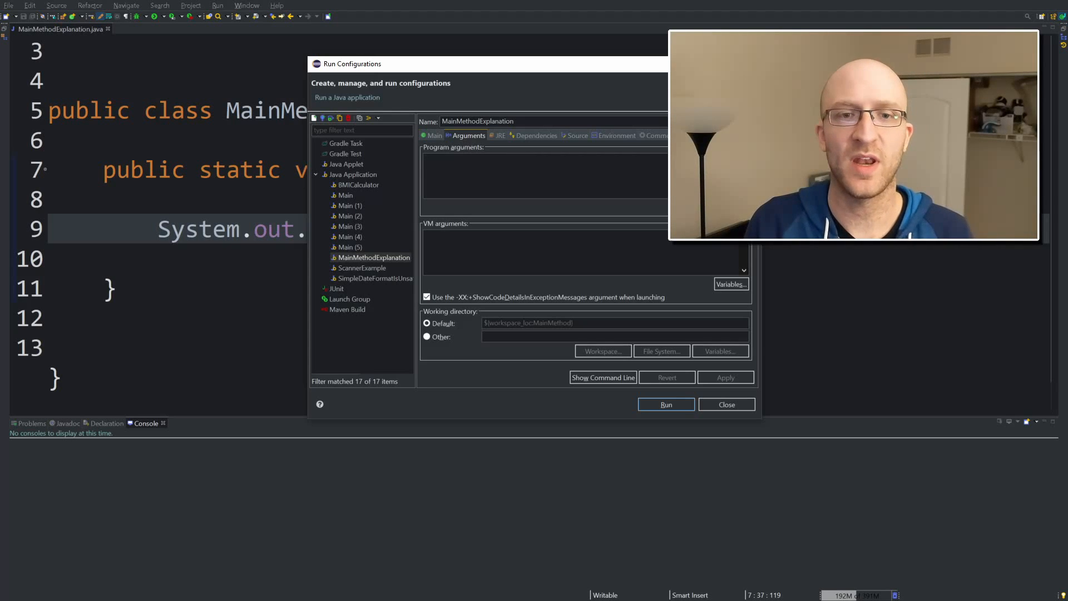
{"action": "type", "text": "chimichanga"}
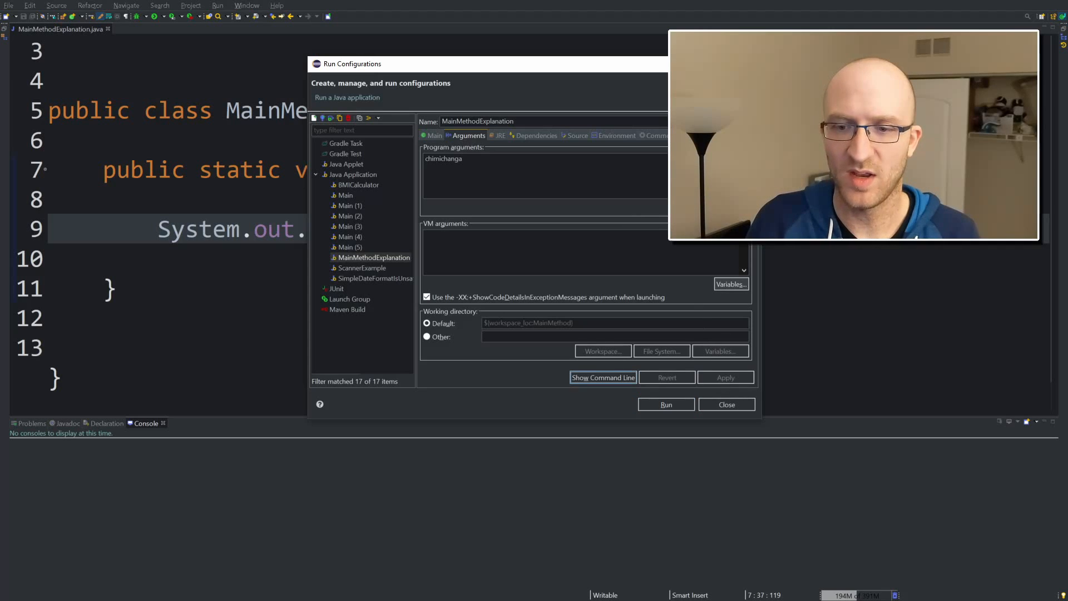
{"action": "mouse_move", "coordinate": [576, 75]}
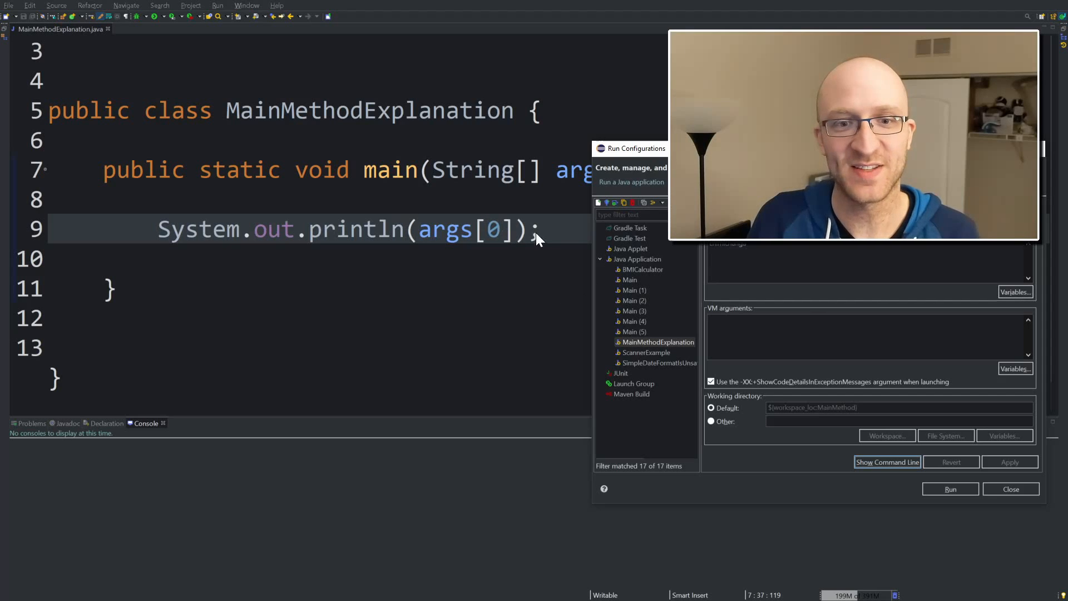
{"action": "left_click", "coordinate": [1012, 489]}
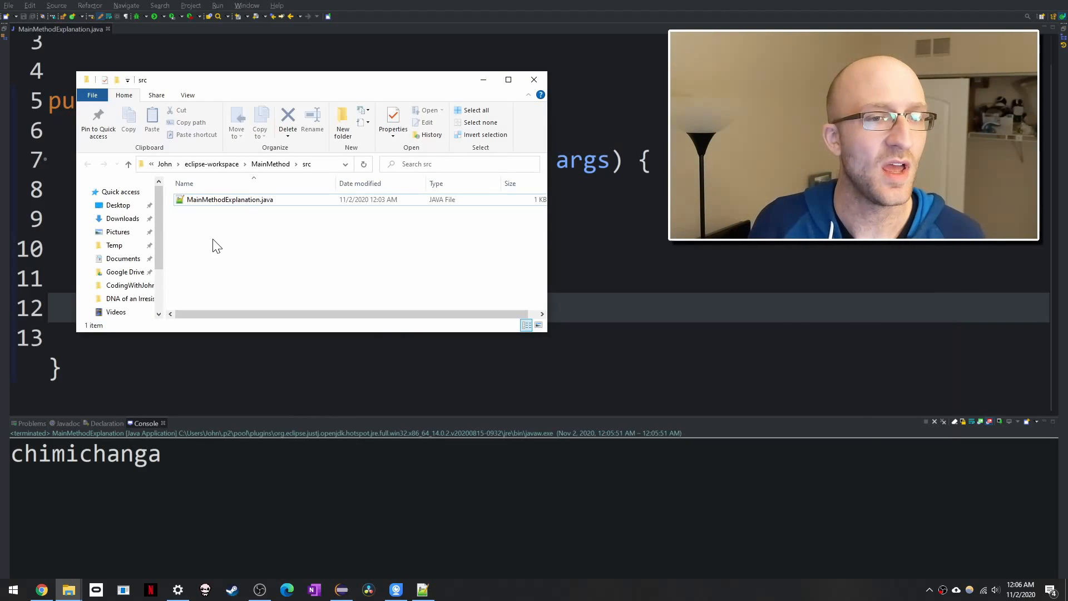
Step: Bring the File Explorer window for the src folder into focus
{"action": "left_click", "coordinate": [230, 199]}
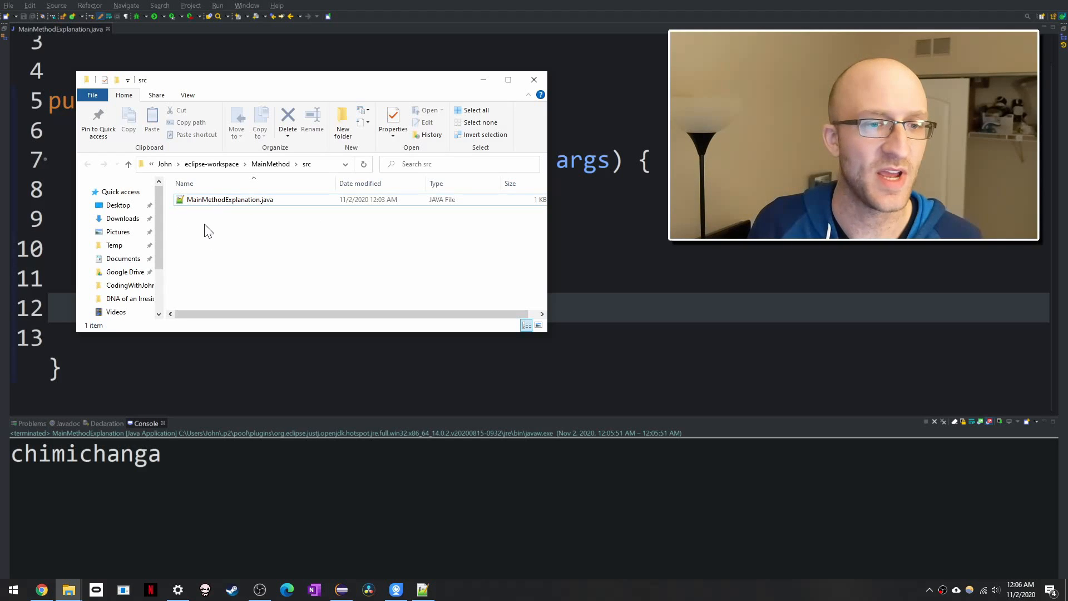
Step: Open a PowerShell window in the src folder and start typing the java command
{"action": "right_click", "coordinate": [208, 230]}
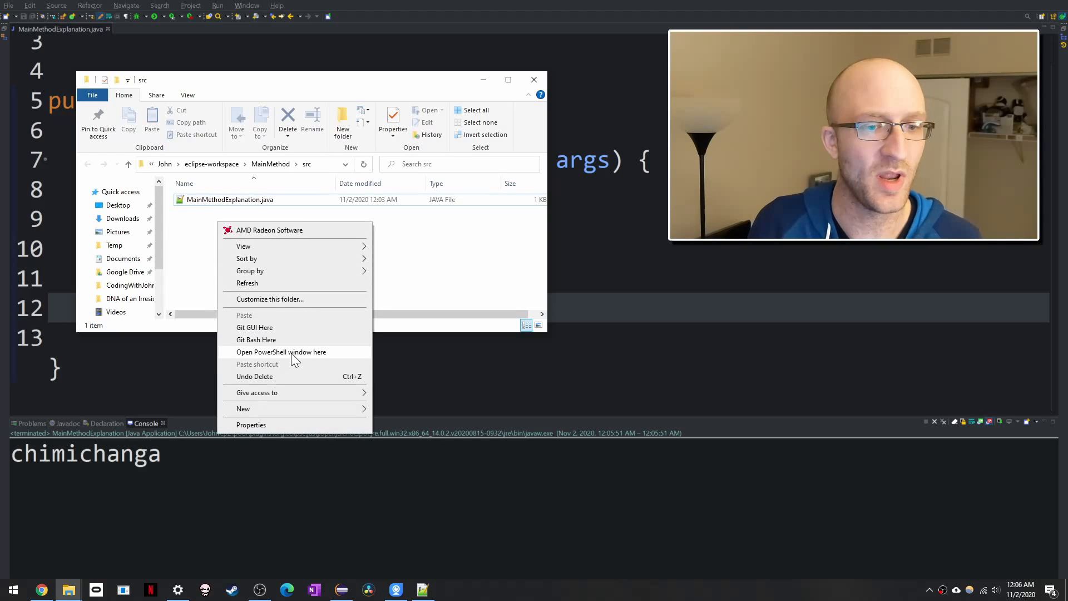
{"action": "left_click", "coordinate": [281, 352]}
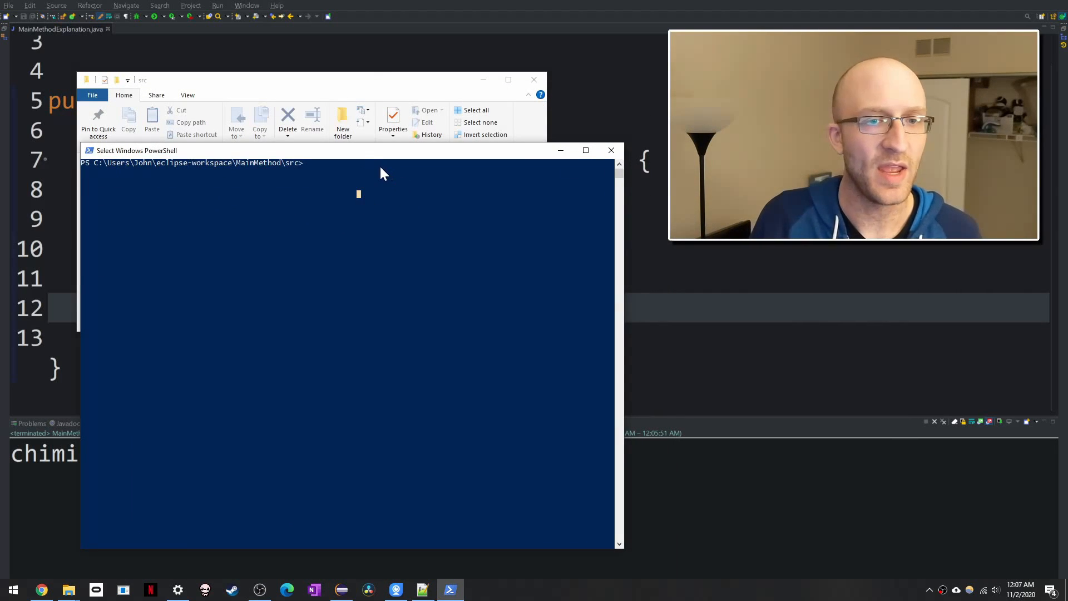
{"action": "type", "text": "javac"}
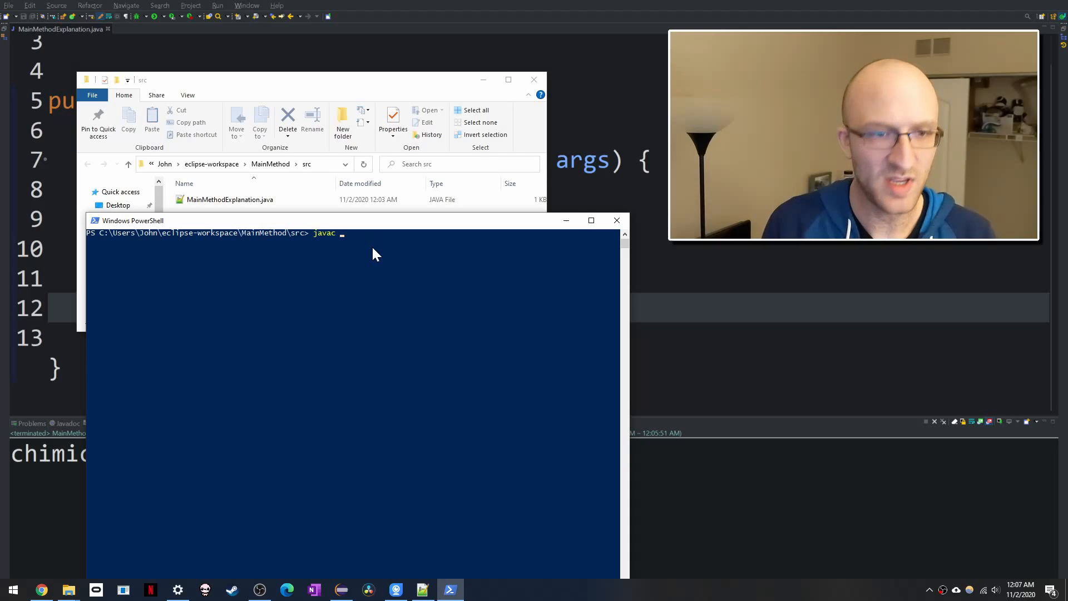
Step: Compile MainMethodExplanation.java with javac and run it with the argument 'chimichangas'
{"action": "type", "text": "MainMethod"}
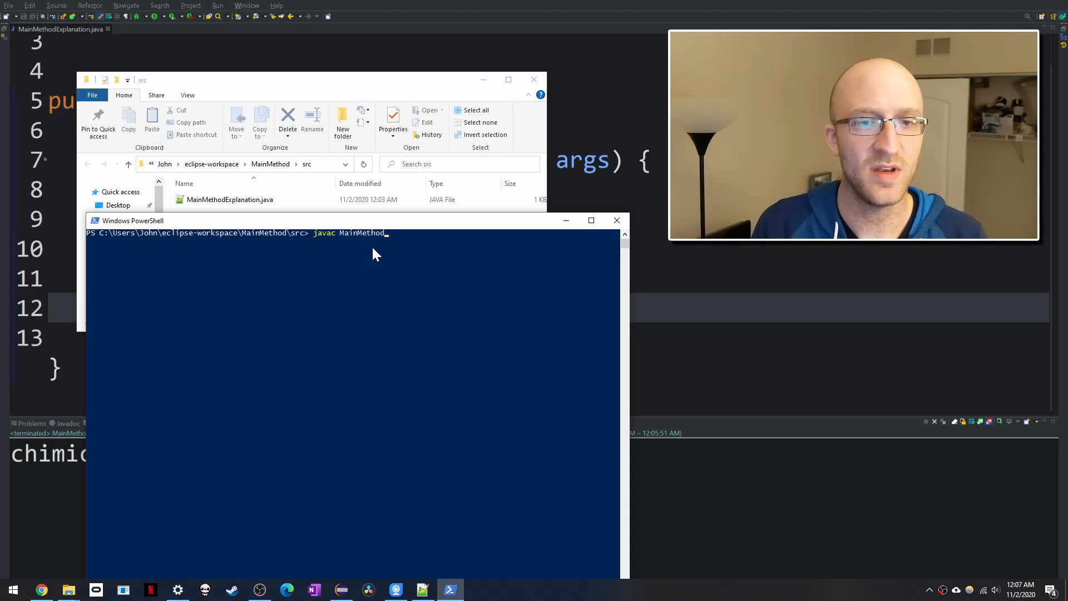
{"action": "type", "text": "Explanation.java"}
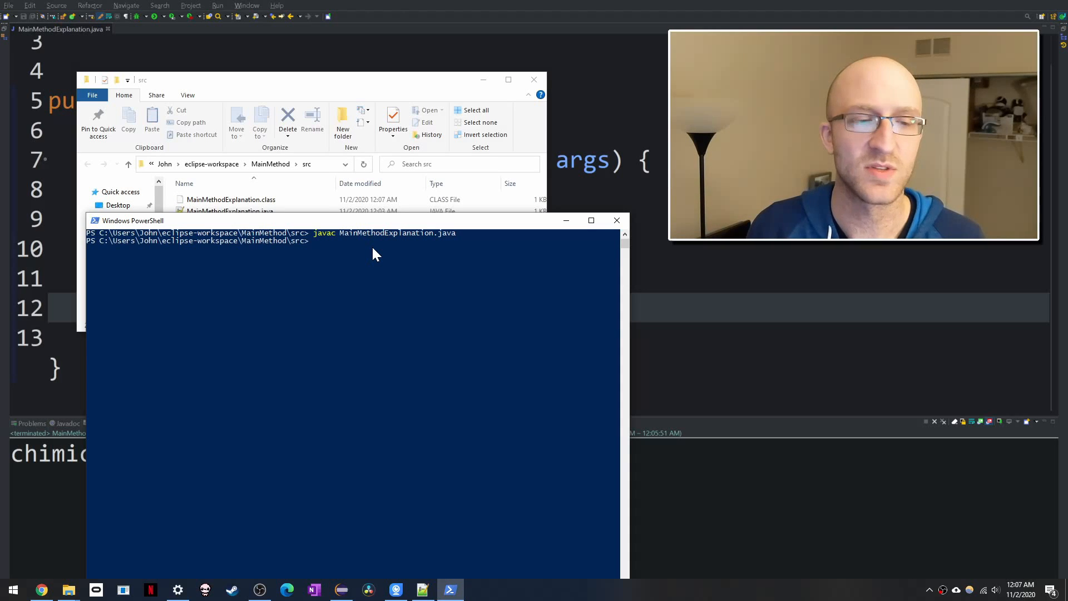
{"action": "mouse_move", "coordinate": [334, 259]}
{"action": "type", "text": "ja"}
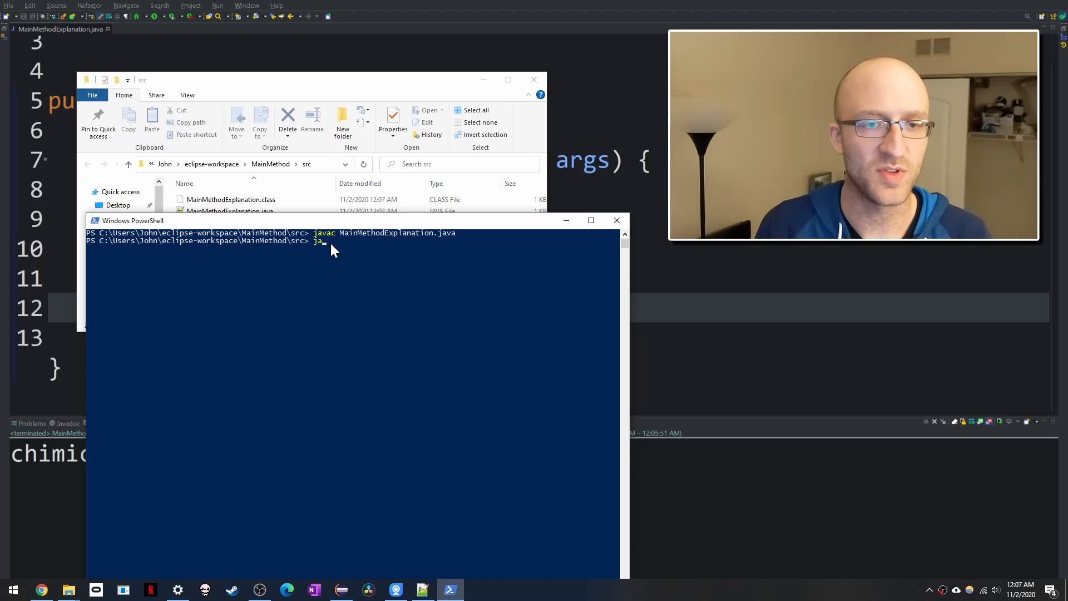
{"action": "type", "text": "va"}
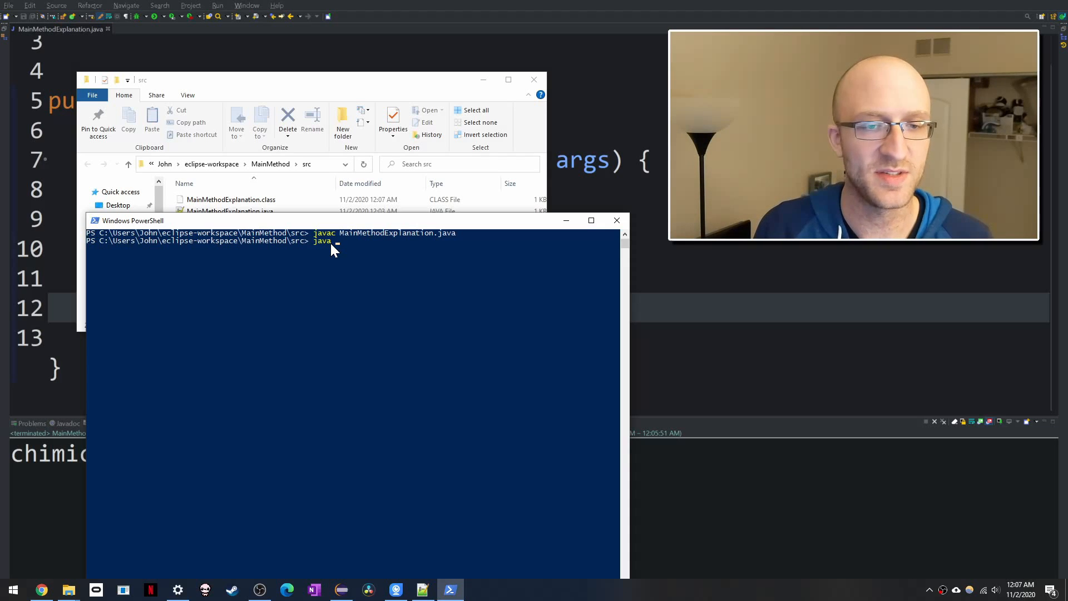
{"action": "type", "text": "M"}
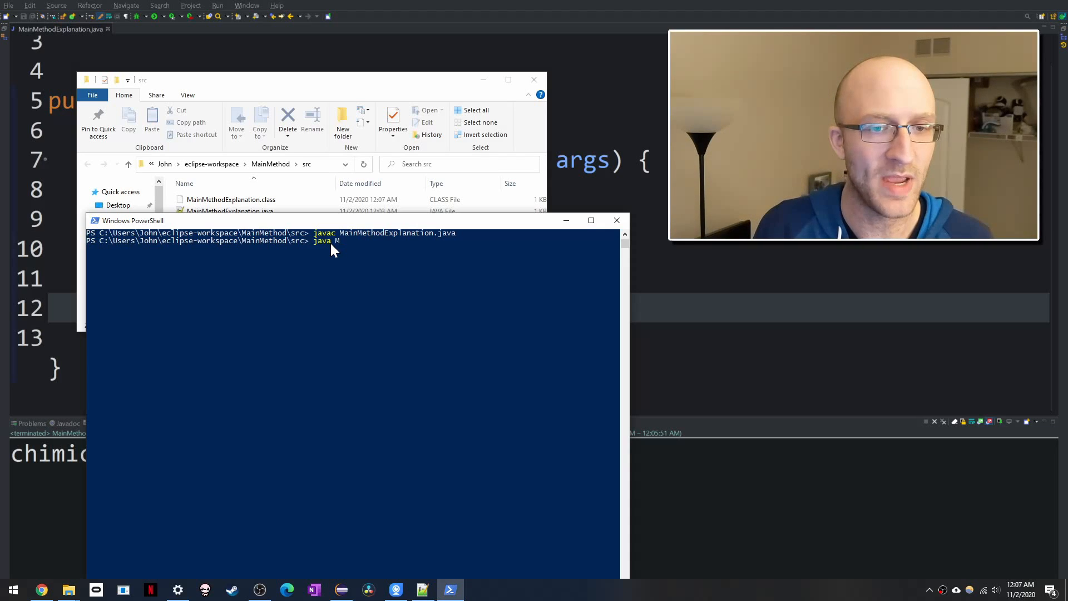
{"action": "type", "text": "ainMethodEx"}
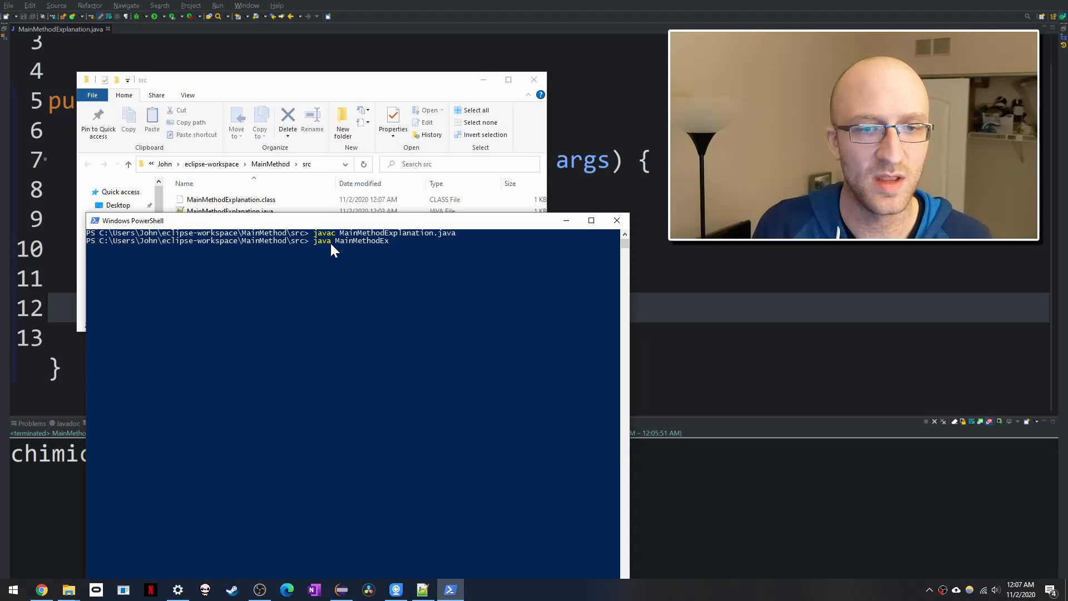
{"action": "type", "text": "planation"}
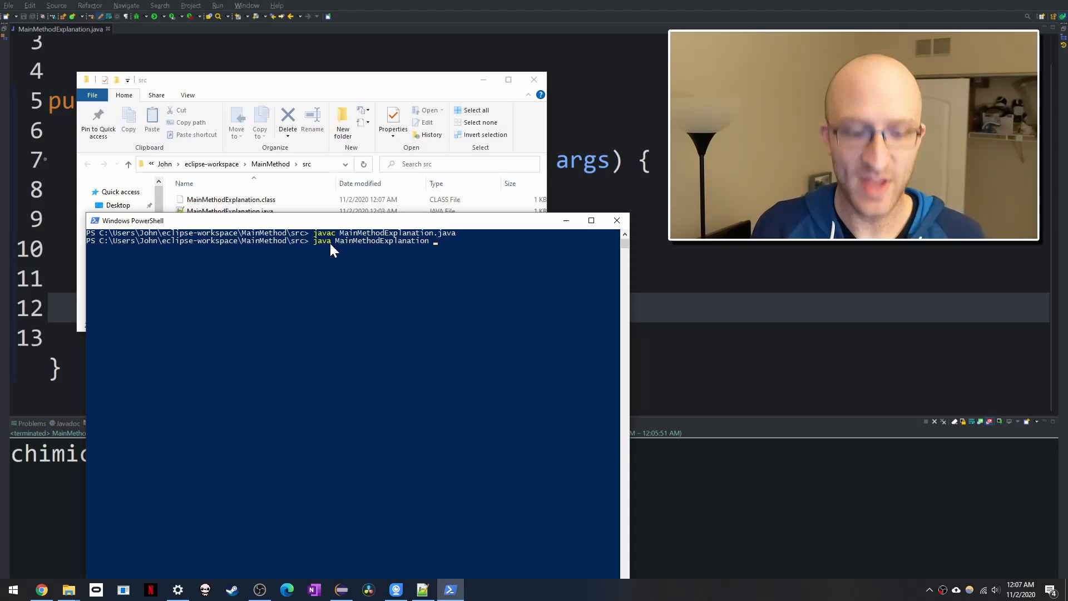
{"action": "type", "text": "chim"}
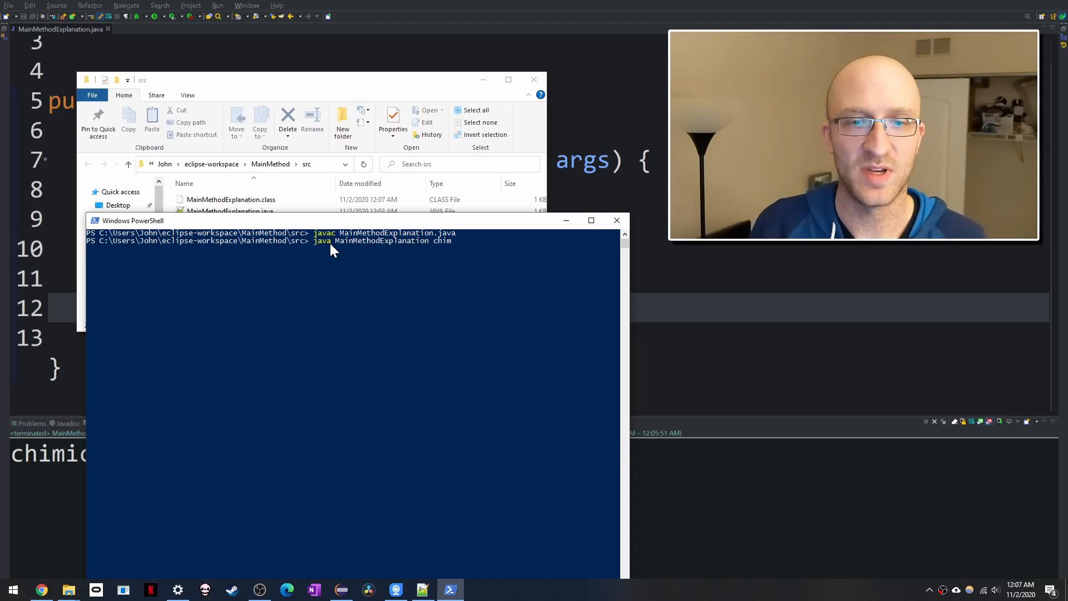
{"action": "type", "text": "changas"}
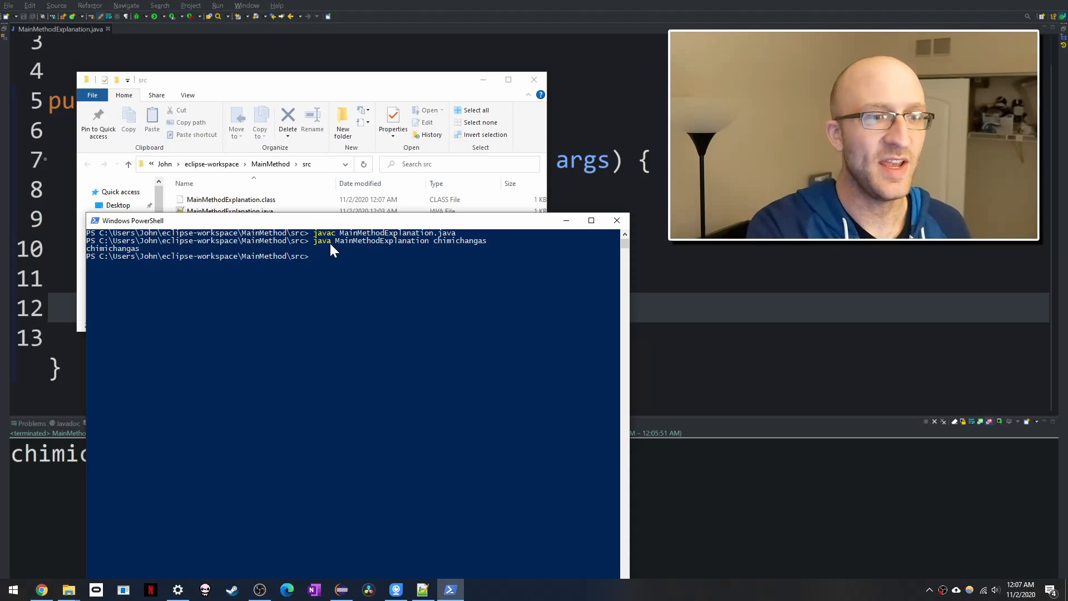
{"action": "mouse_move", "coordinate": [492, 245]}
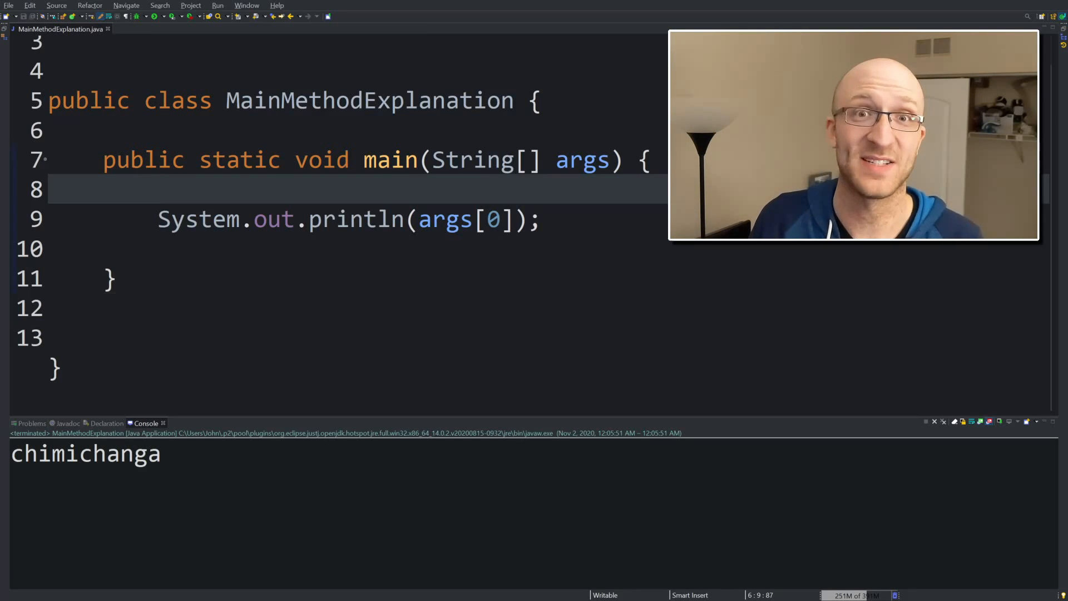
Step: Recall the java MainMethodExplanation command, remove the 'chimichangas' argument, and run it
{"action": "left_click", "coordinate": [450, 590]}
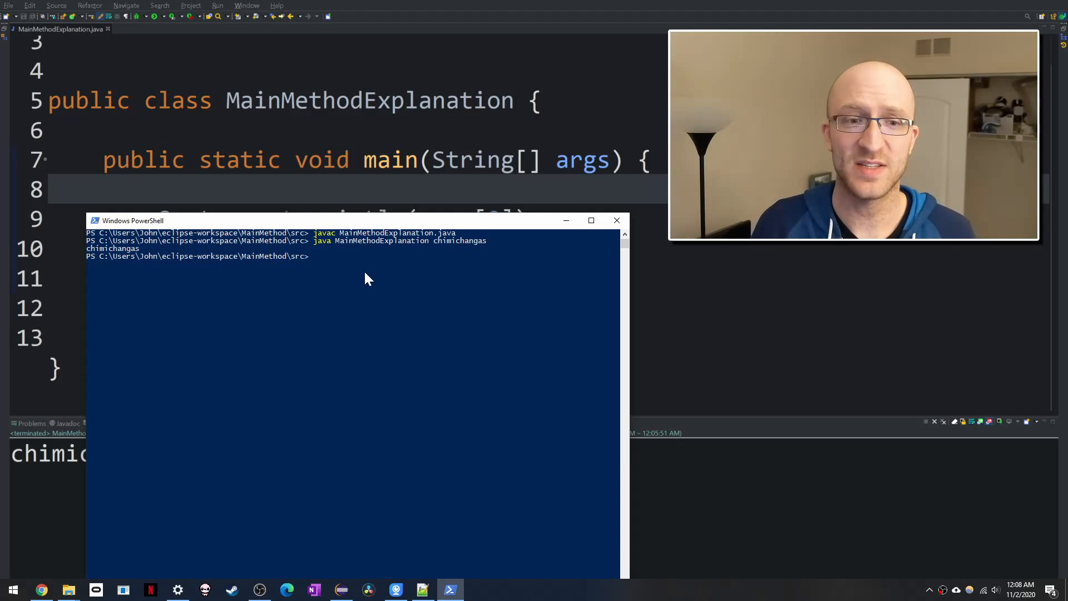
{"action": "type", "text": "java MainMethodExplanation chimichangas"}
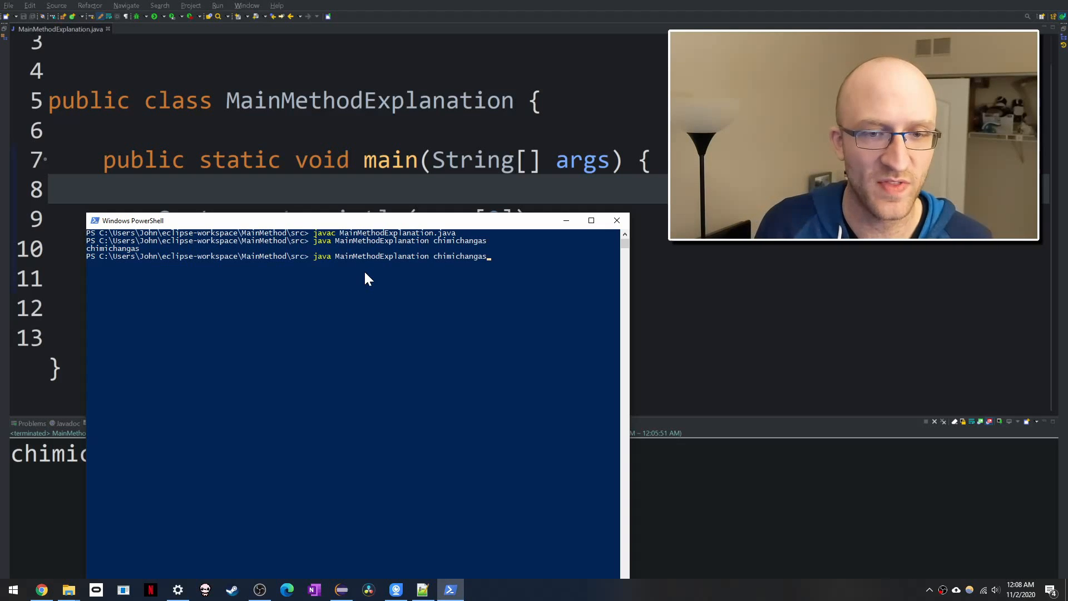
{"action": "key", "text": "Backspace"}
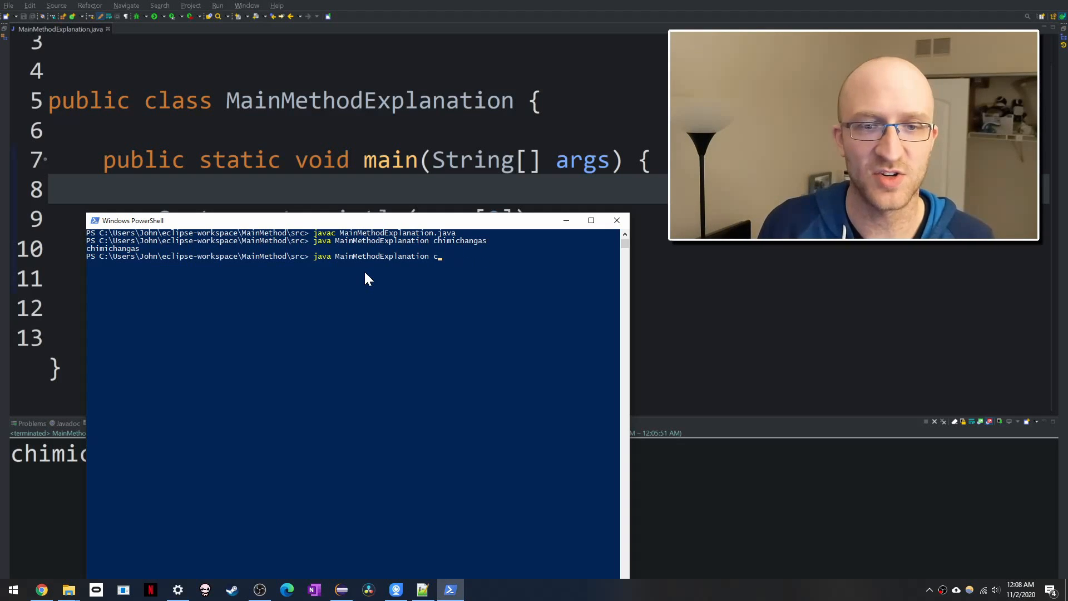
{"action": "key", "text": "Backspace"}
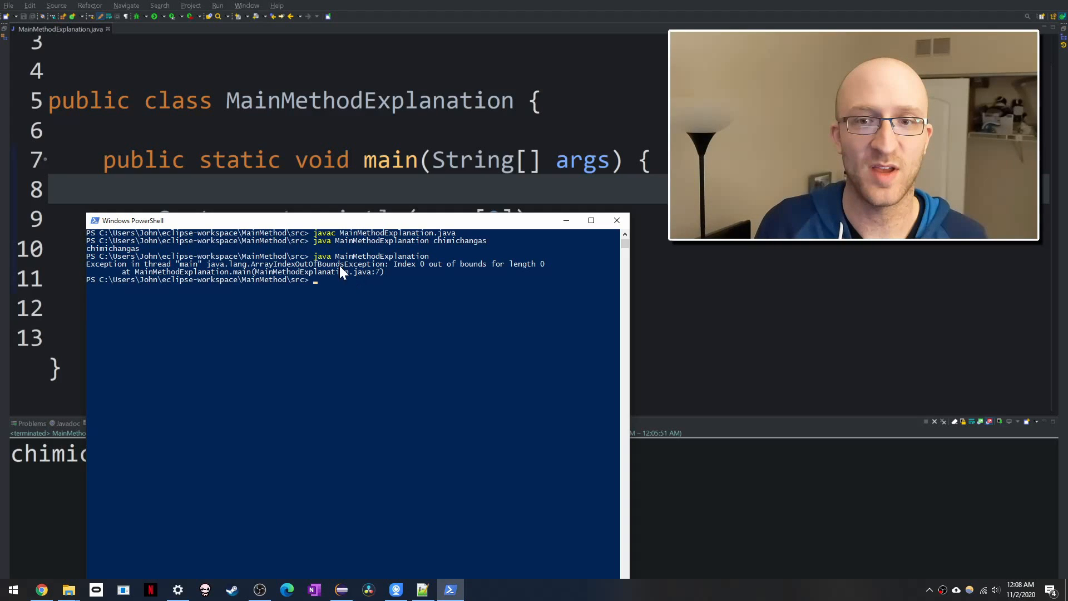
{"action": "mouse_move", "coordinate": [389, 261]}
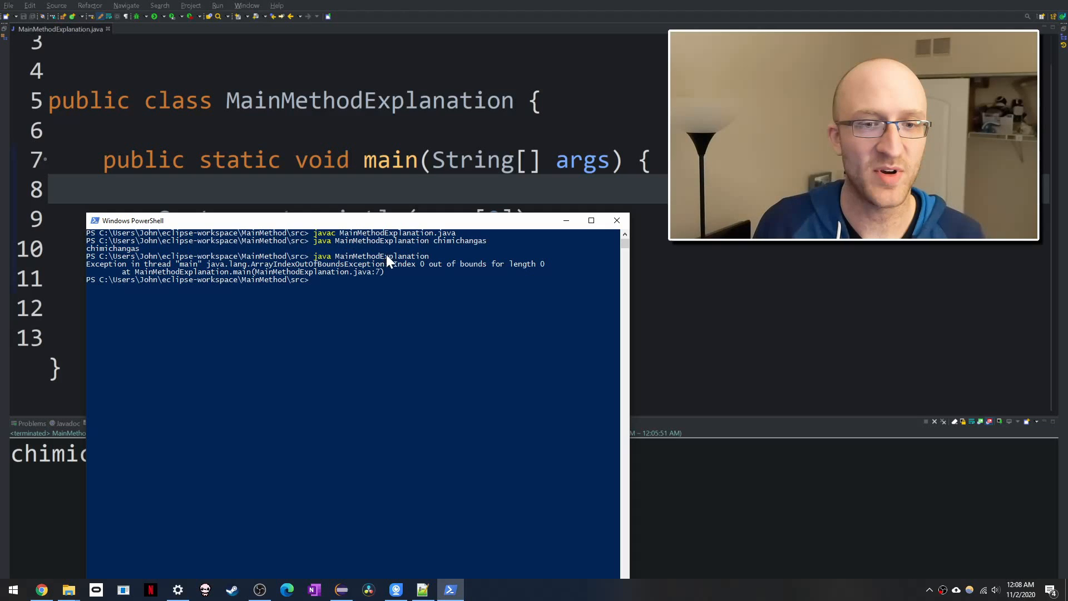